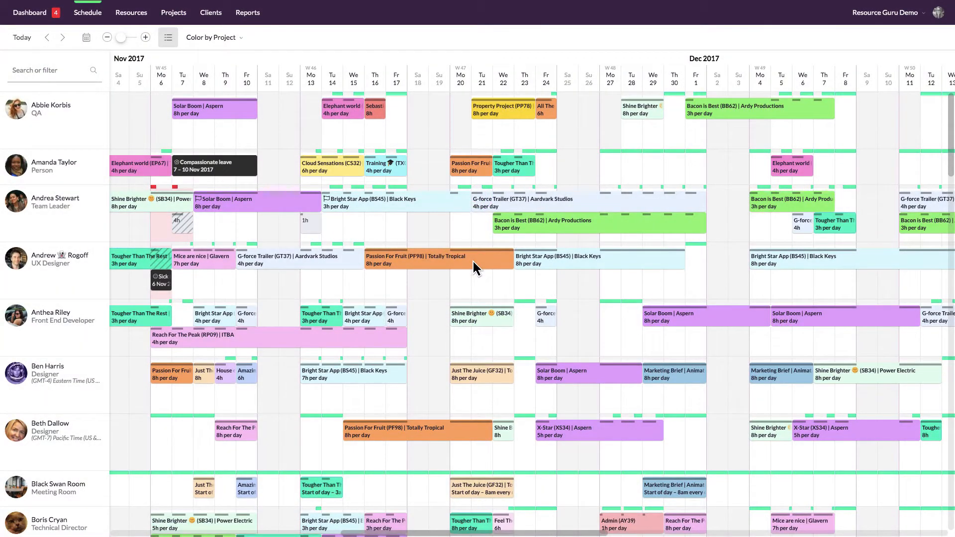
{"action": "mouse_move", "coordinate": [697, 175]}
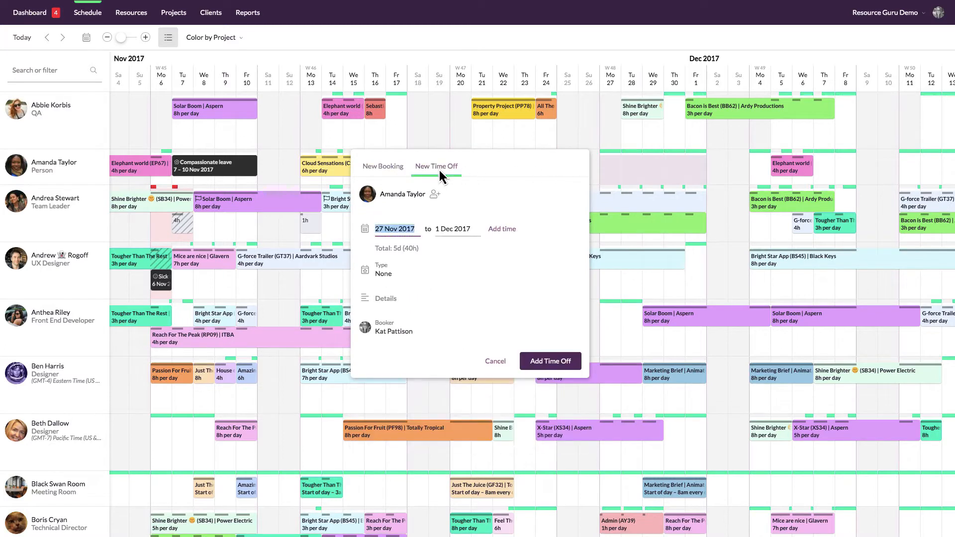
{"action": "left_click", "coordinate": [435, 194]}
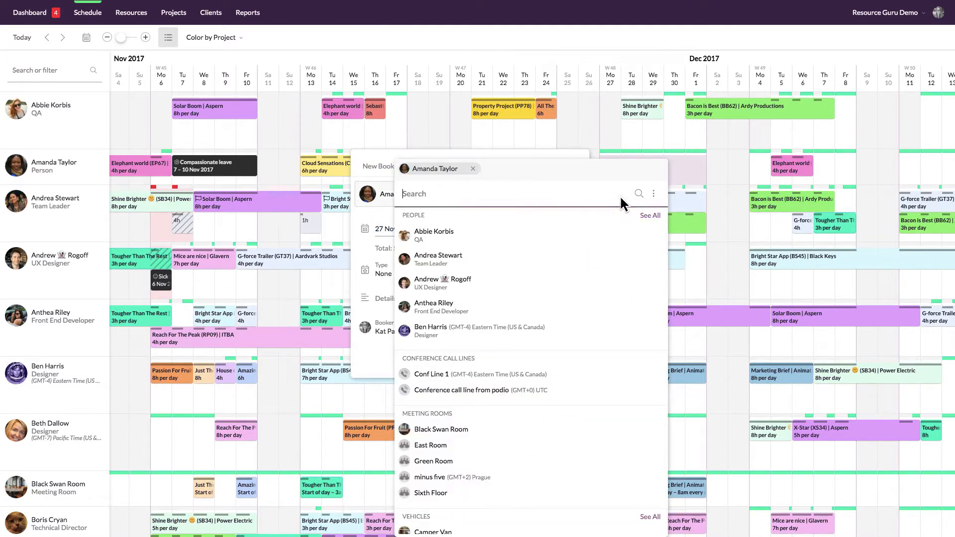
{"action": "left_click", "coordinate": [653, 194]}
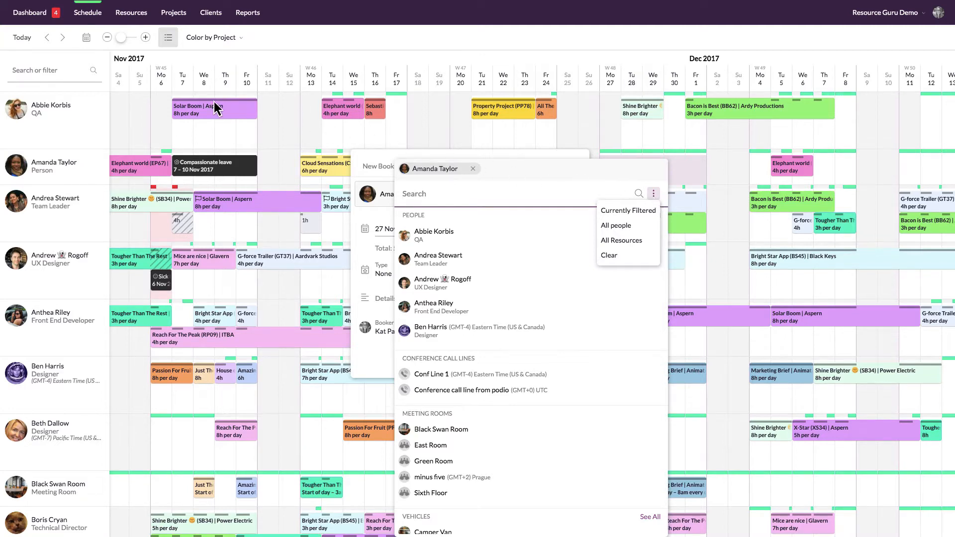
{"action": "left_click", "coordinate": [52, 70]}
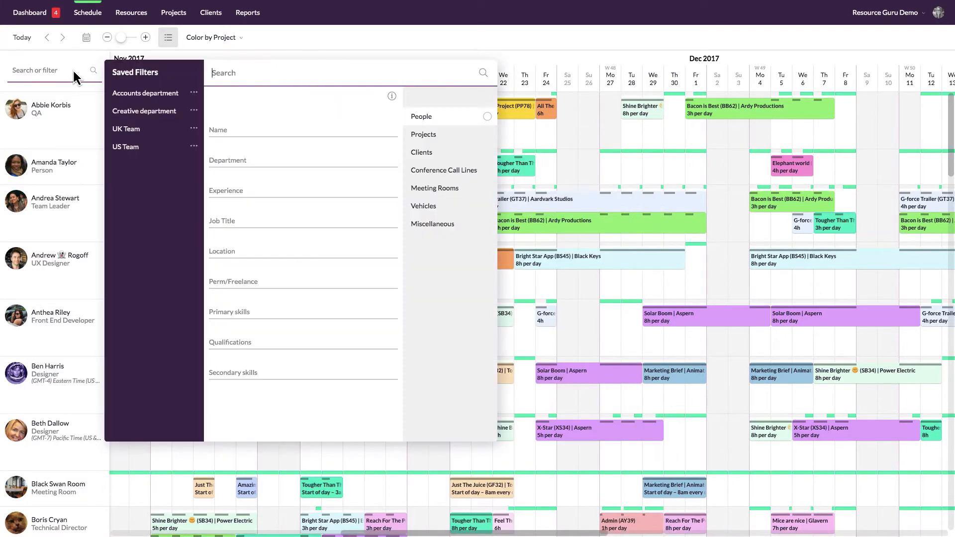
{"action": "left_click", "coordinate": [126, 147]}
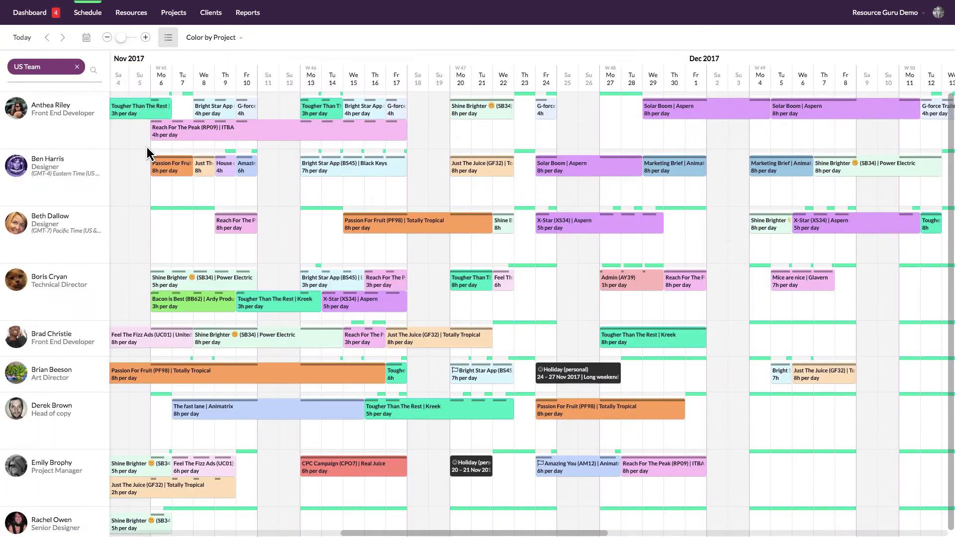
{"action": "left_click", "coordinate": [539, 115]}
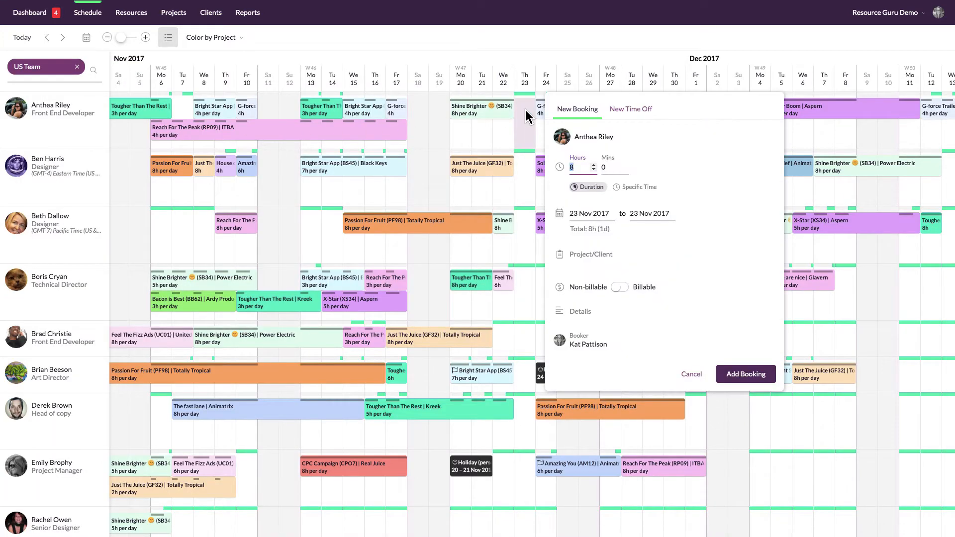
- Make the entry New Time Off and add every Currently Filtered US Team resource to it
{"action": "left_click", "coordinate": [631, 109]}
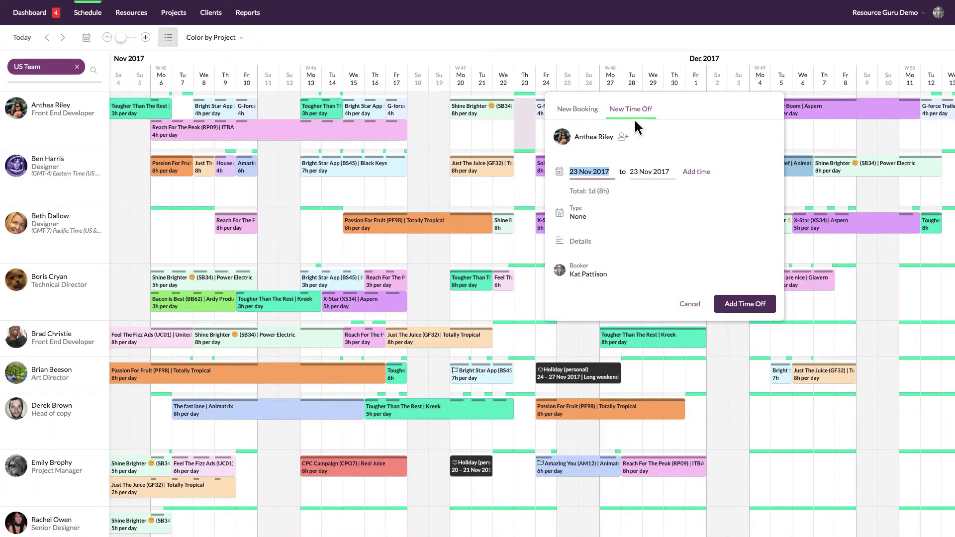
{"action": "left_click", "coordinate": [621, 137]}
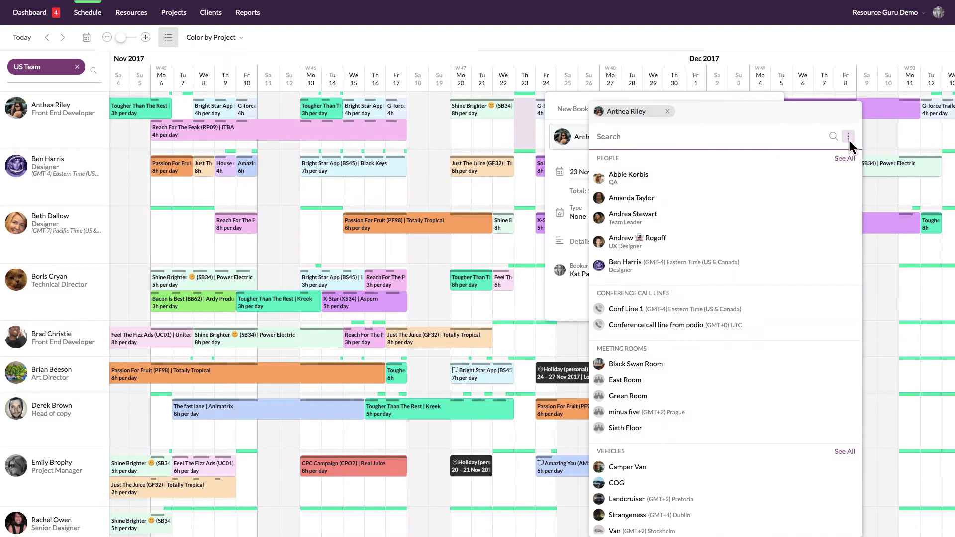
{"action": "left_click", "coordinate": [849, 136]}
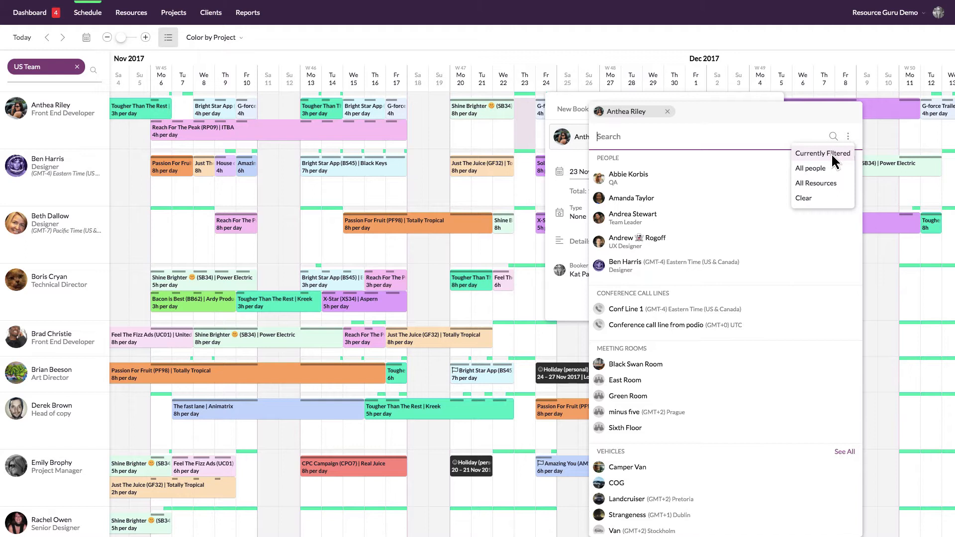
{"action": "left_click", "coordinate": [822, 154]}
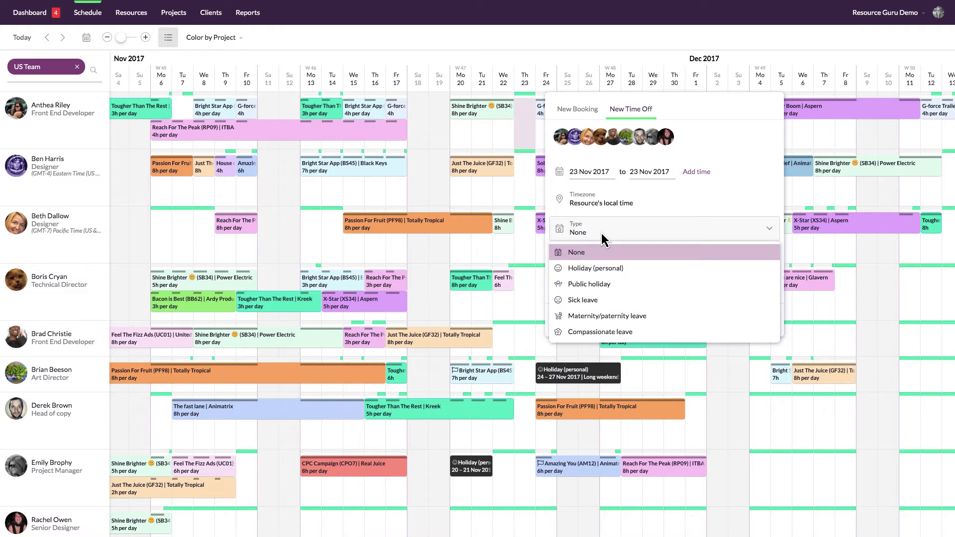
- Set Type to Public holiday, note 'Happy Thanksgiving', and add the time off for all chosen resources
{"action": "left_click", "coordinate": [588, 283]}
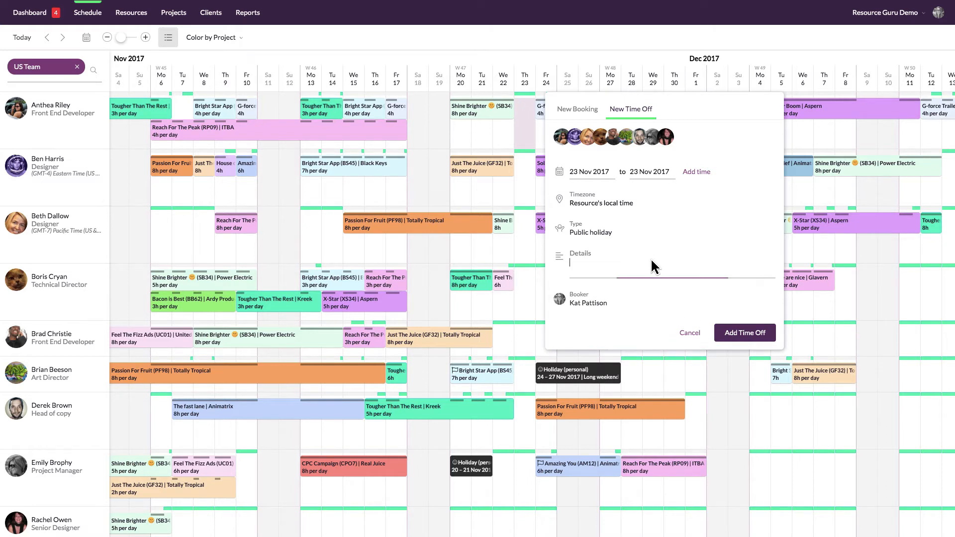
{"action": "type", "text": "Happy Thanksgiving!"}
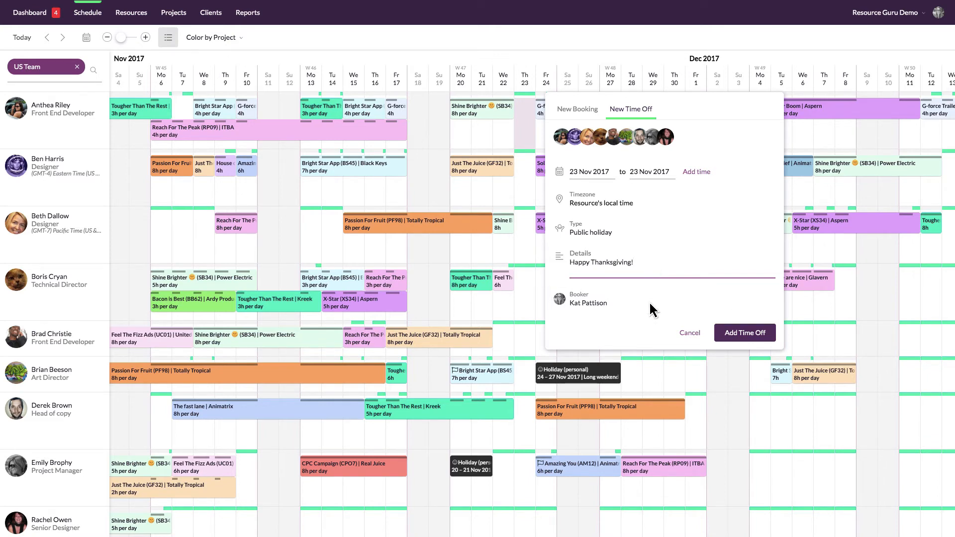
{"action": "left_click", "coordinate": [743, 332]}
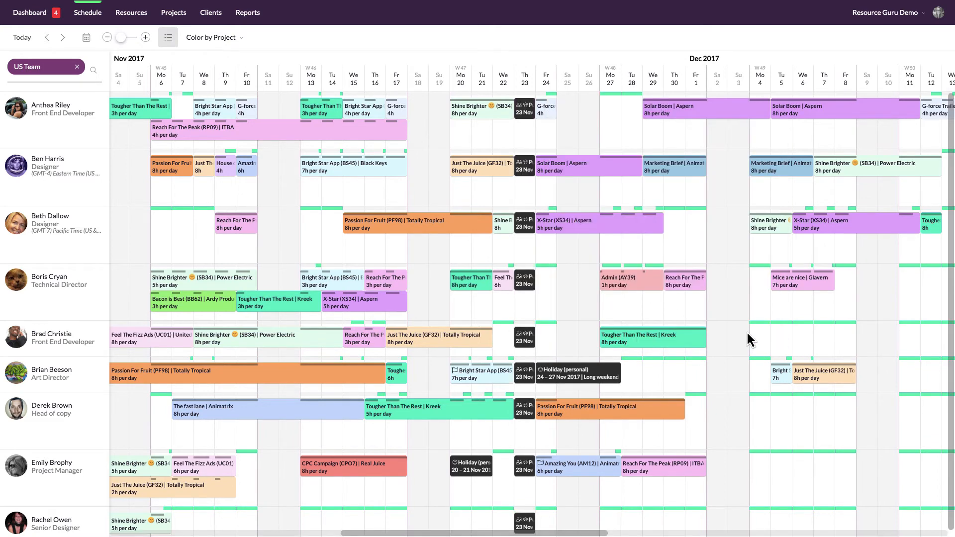